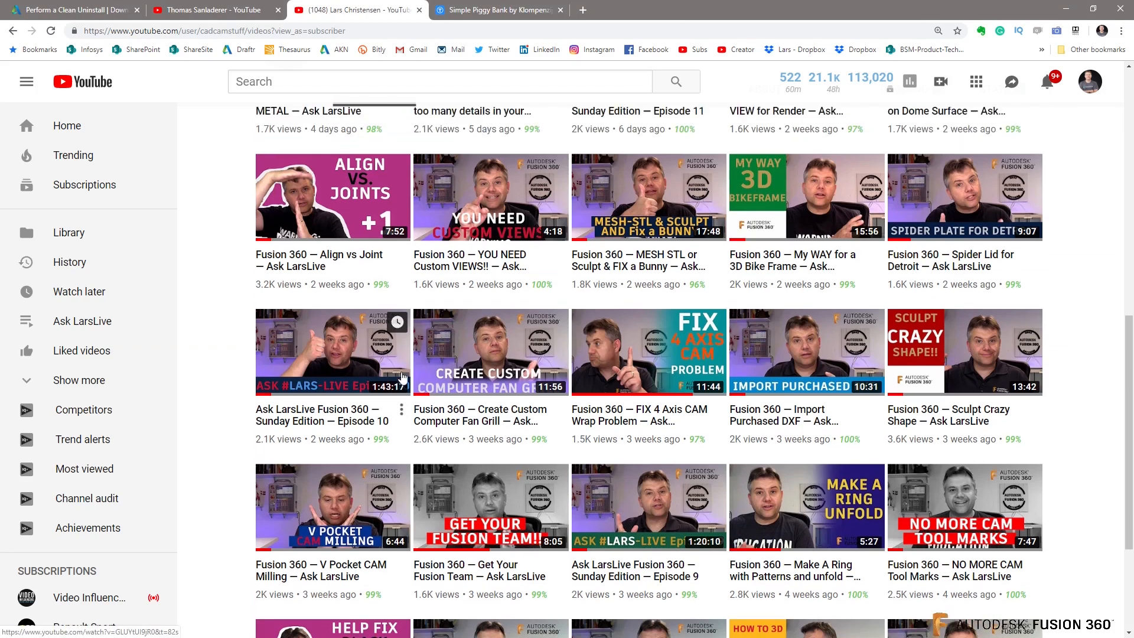
scroll("down", 3)
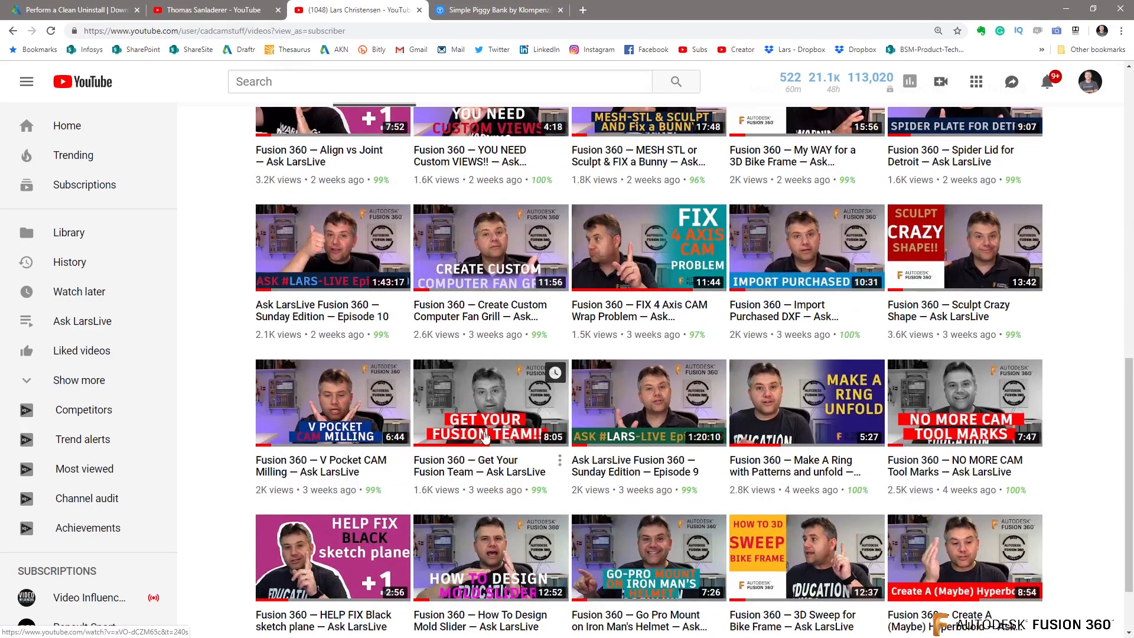